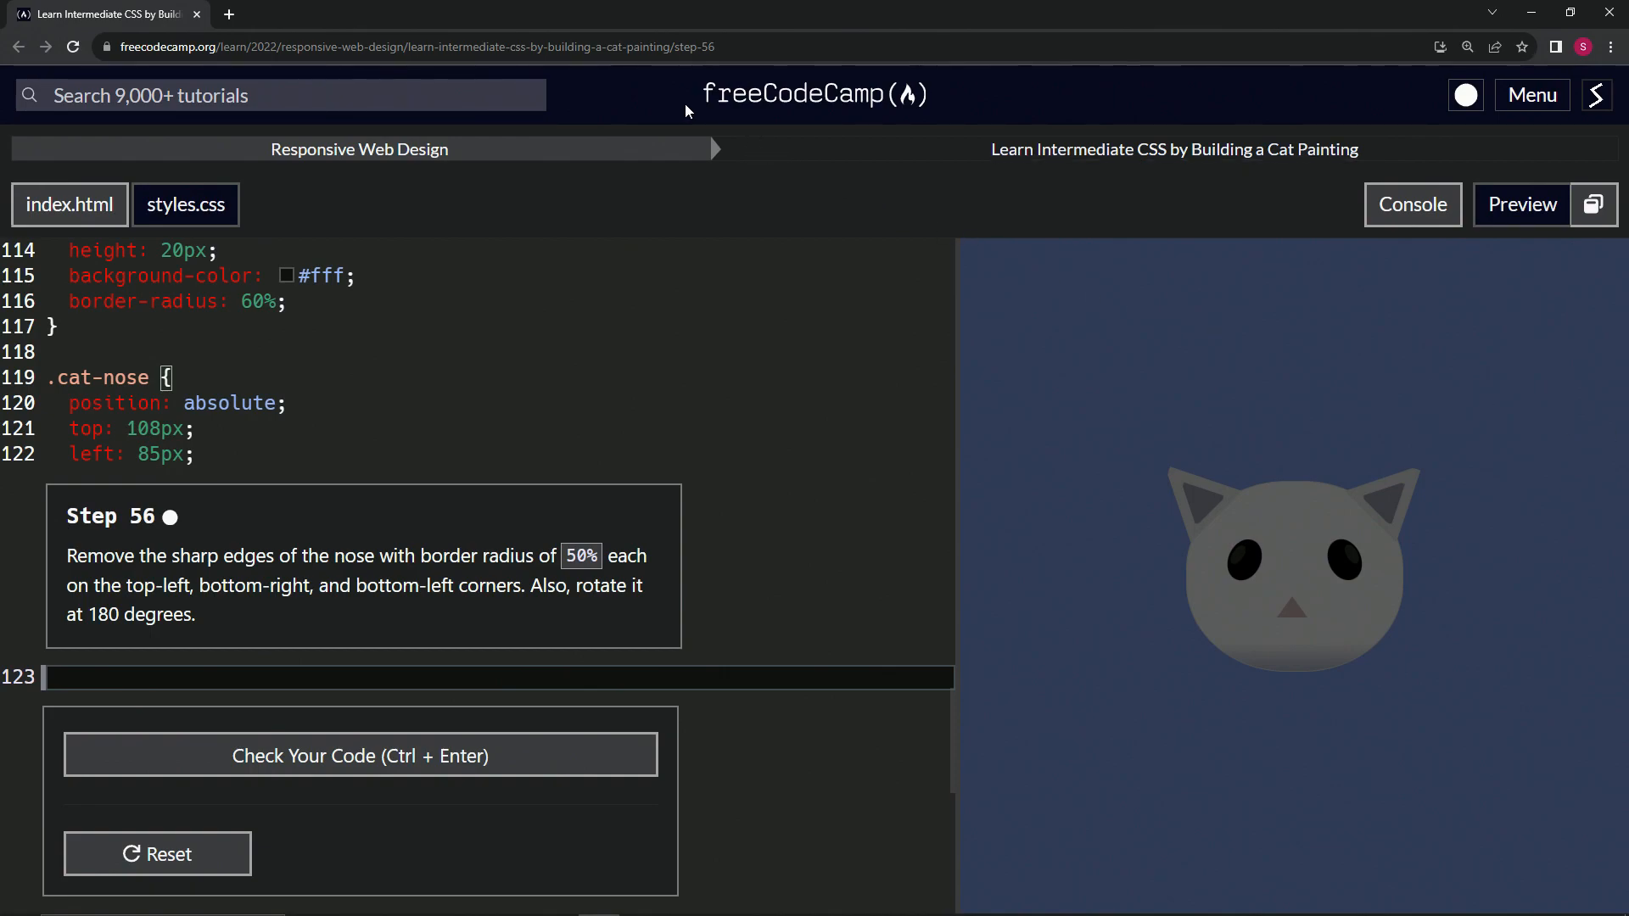
{"action": "mouse_move", "coordinate": [584, 163]}
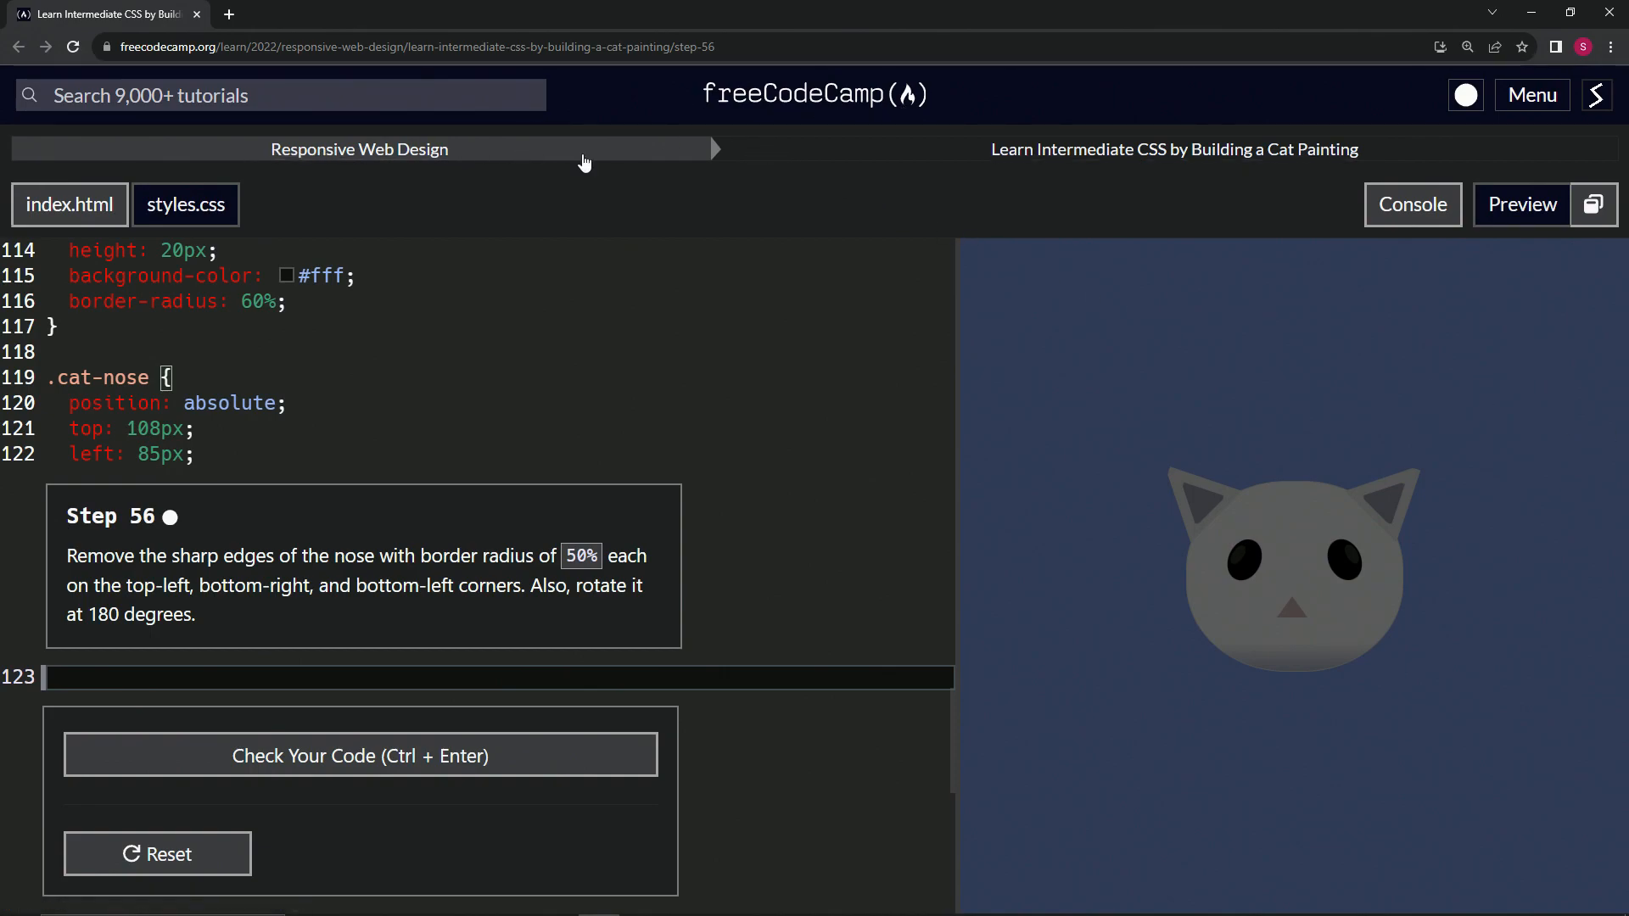
{"action": "mouse_move", "coordinate": [1266, 170]}
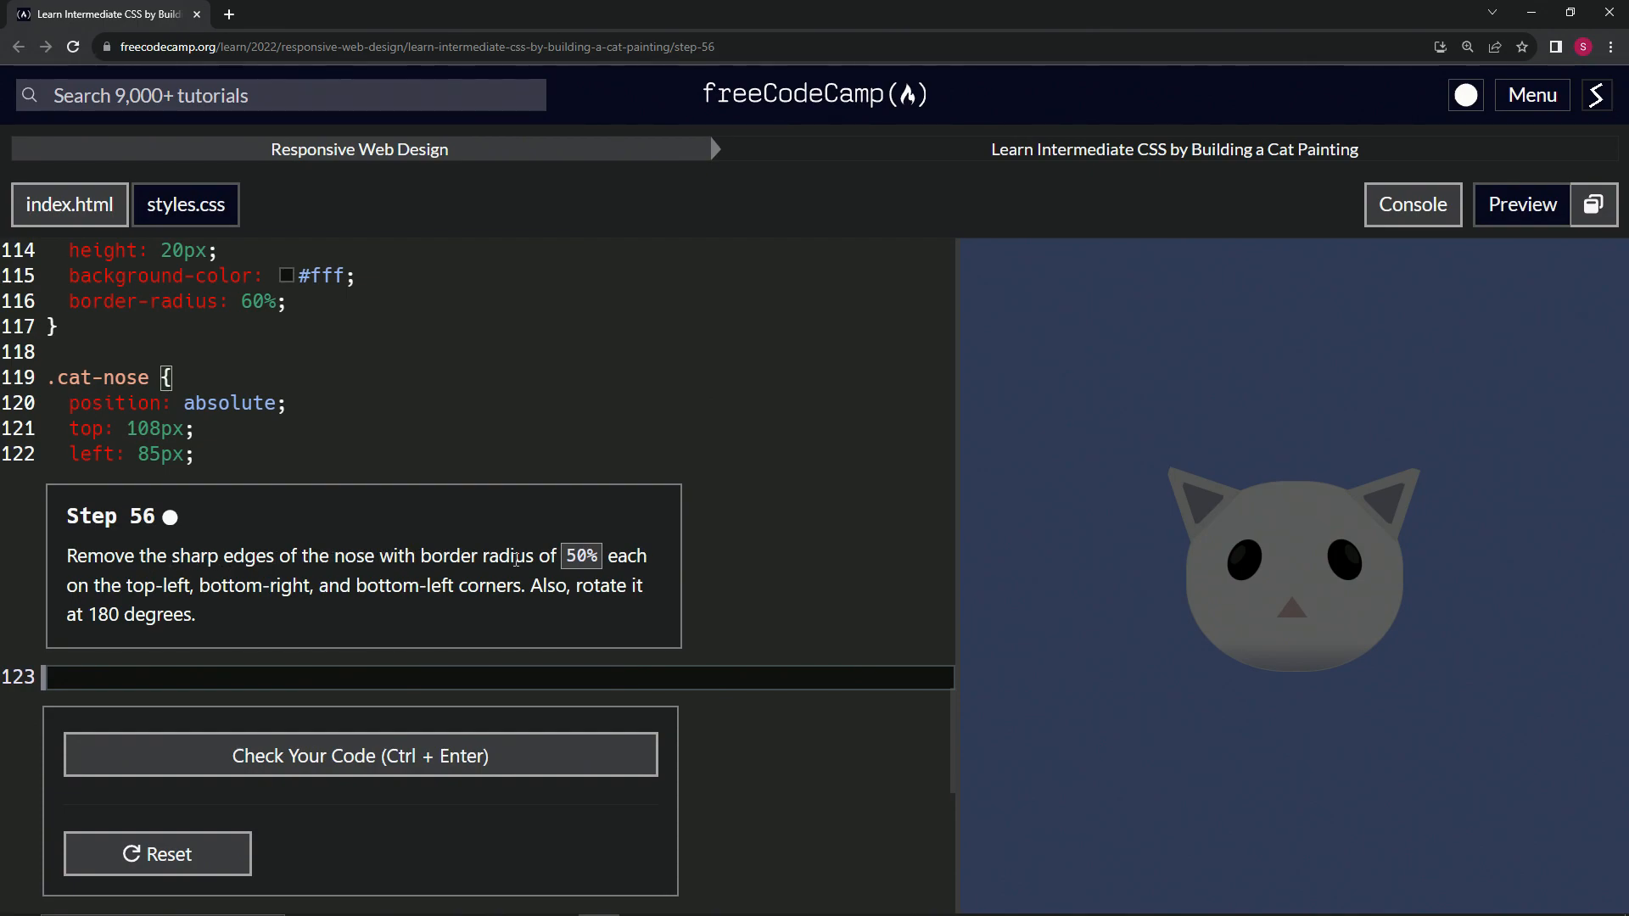
{"action": "mouse_move", "coordinate": [173, 607]}
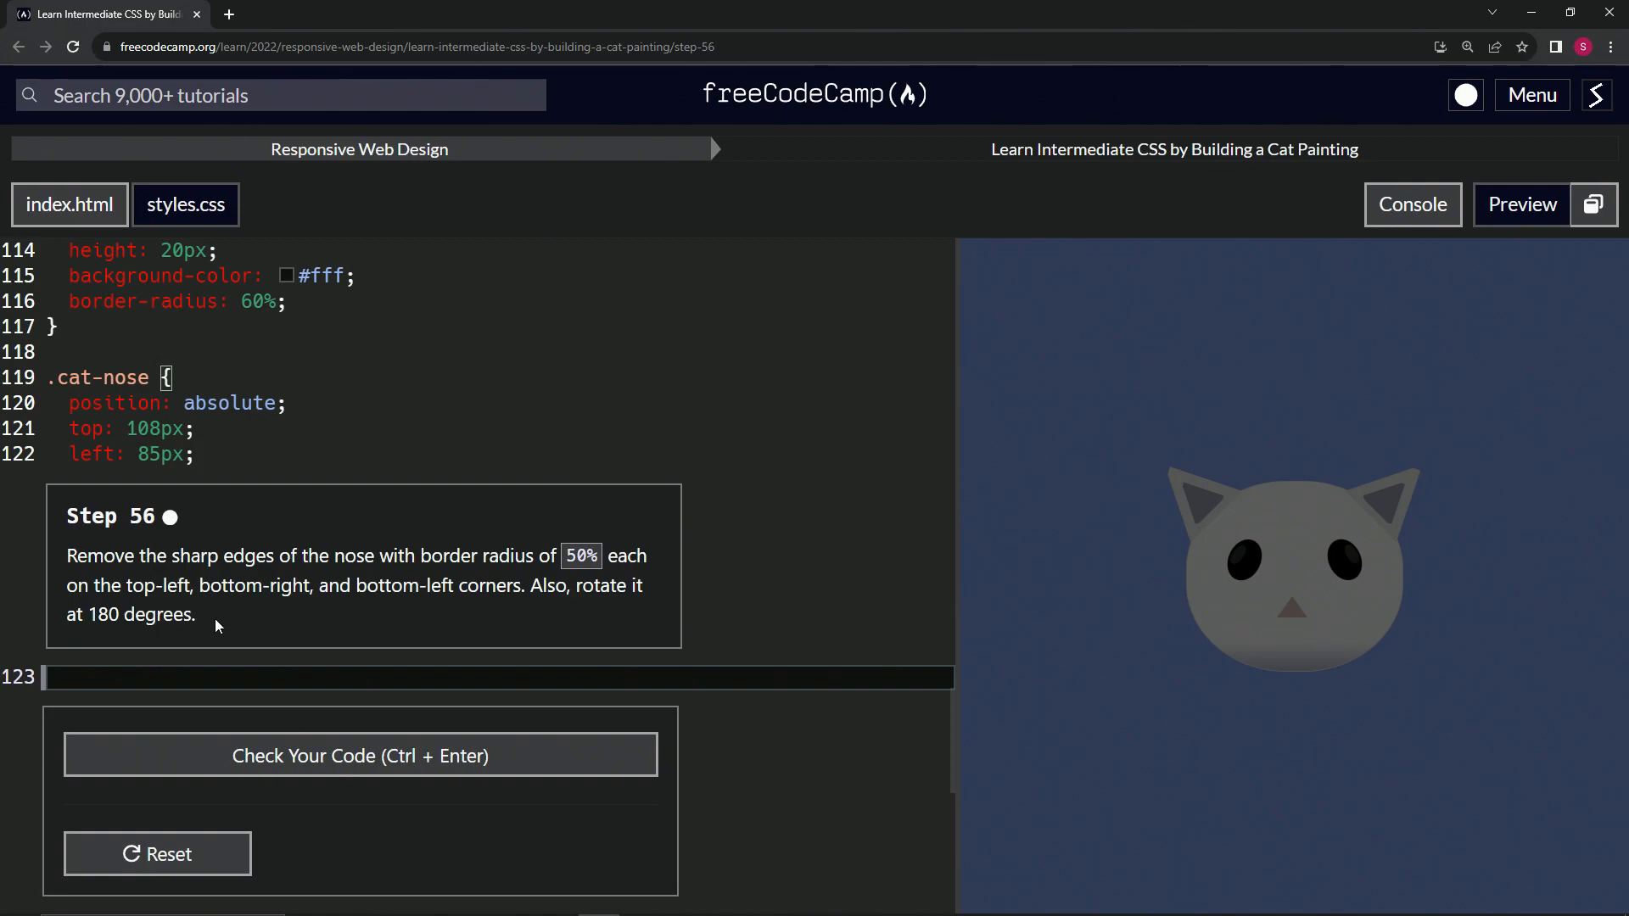
{"action": "mouse_move", "coordinate": [577, 596]}
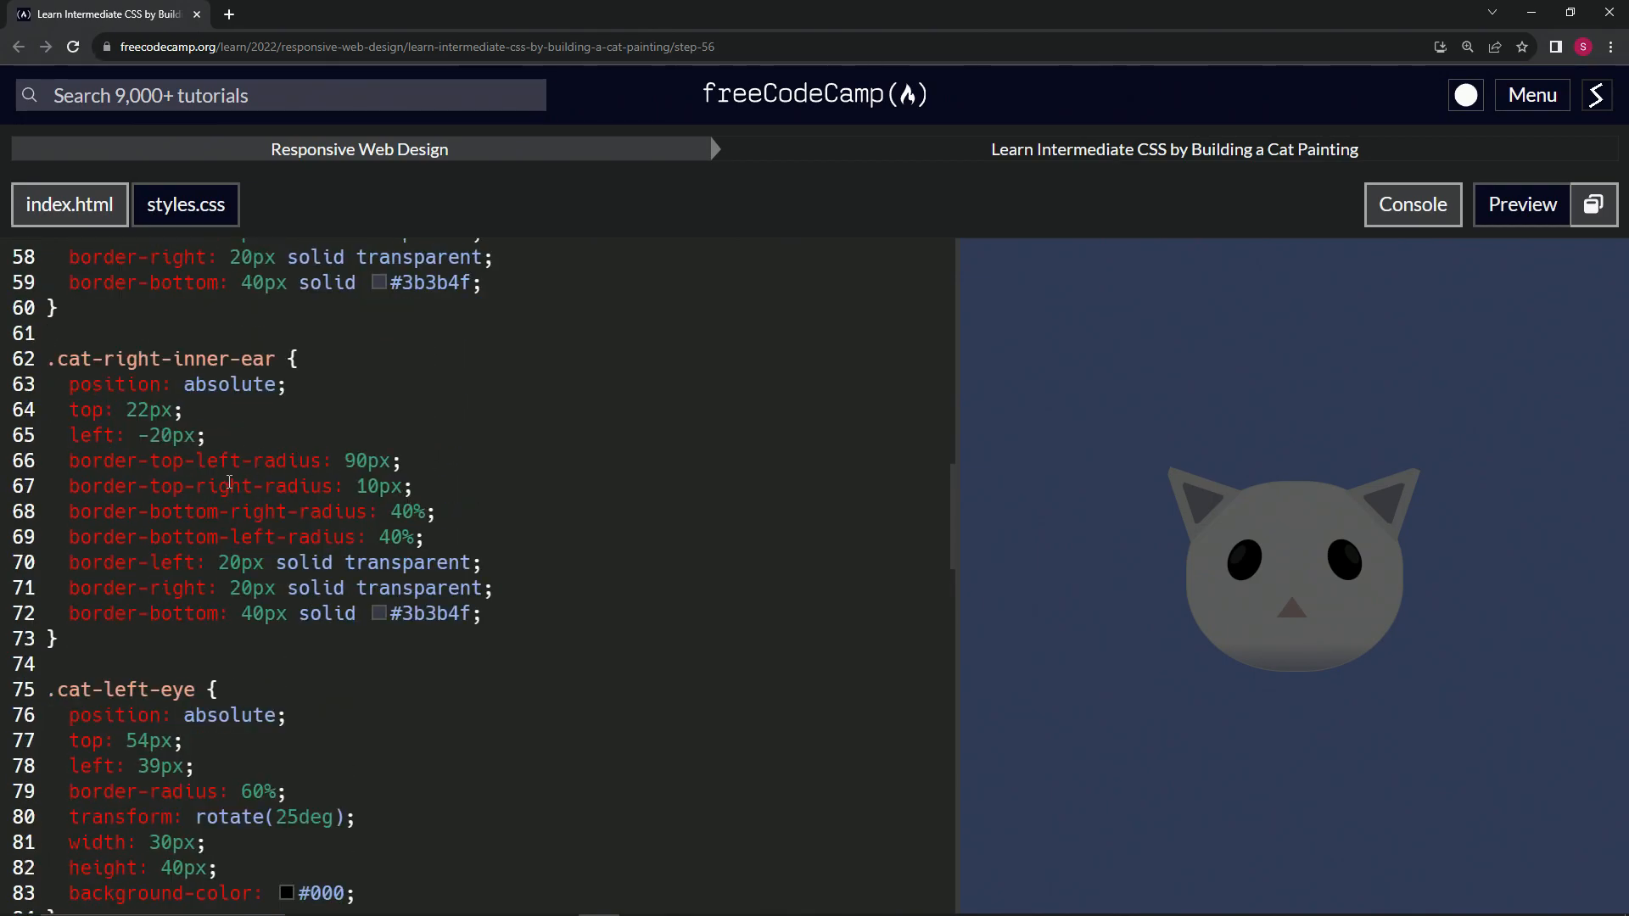
Step: Select the inner ear's three border-radius lines to copy into the .cat-nose rule
{"action": "left_click_drag", "start_coordinate": [434, 511], "coordinate": [68, 538]}
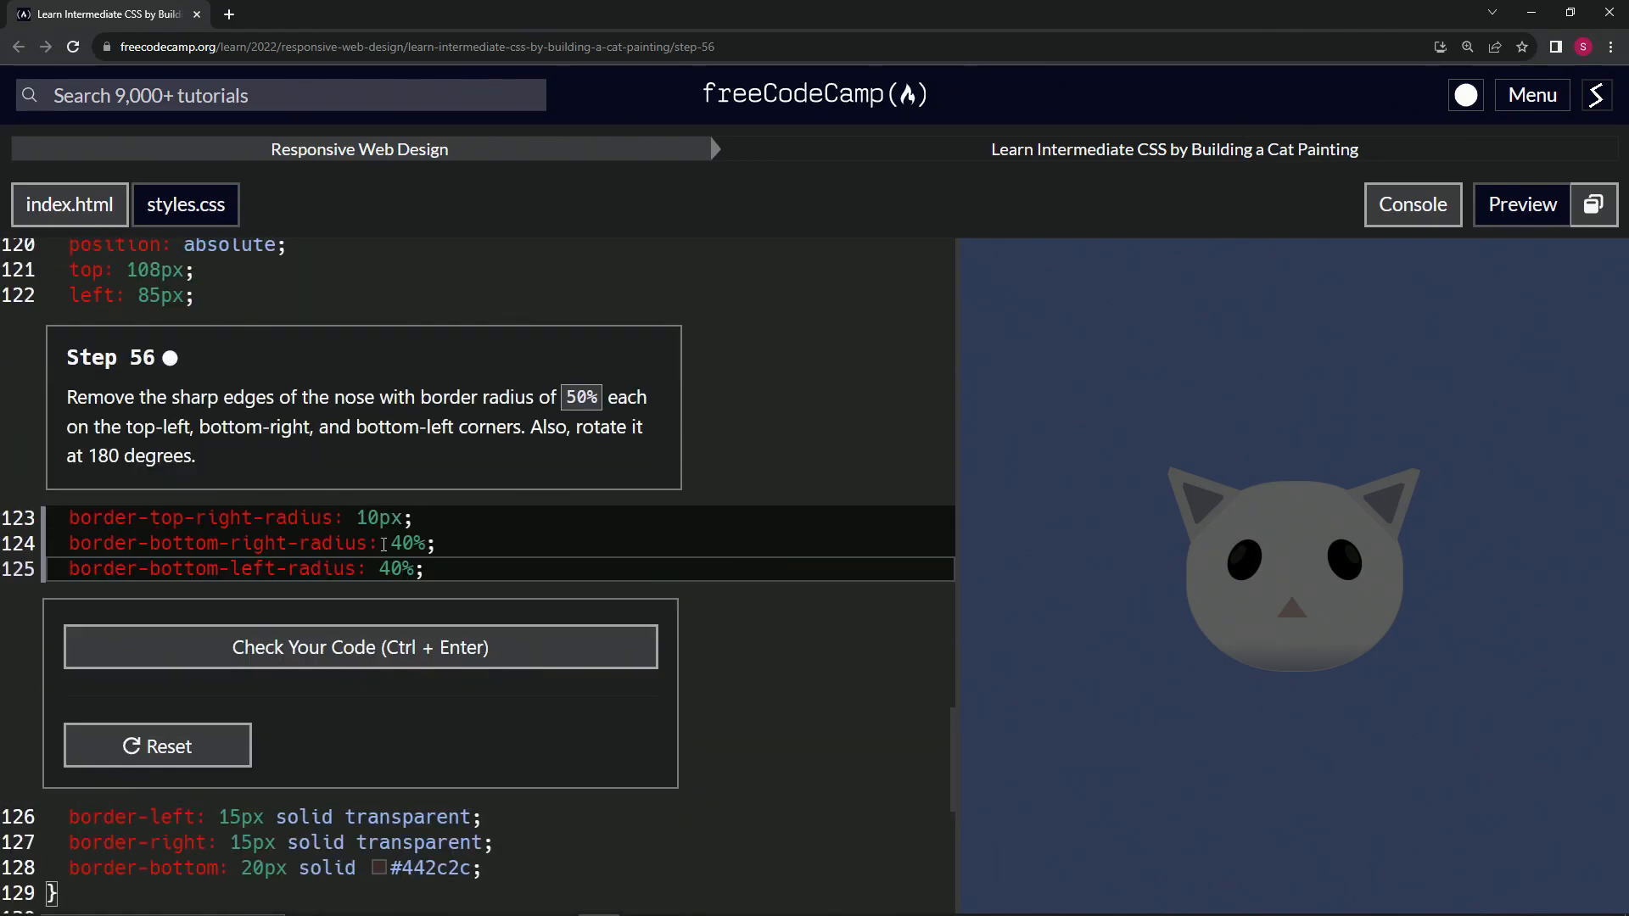
Step: Change the first nose radius to border-top-left-radius: 50%
{"action": "double_click", "coordinate": [226, 518]}
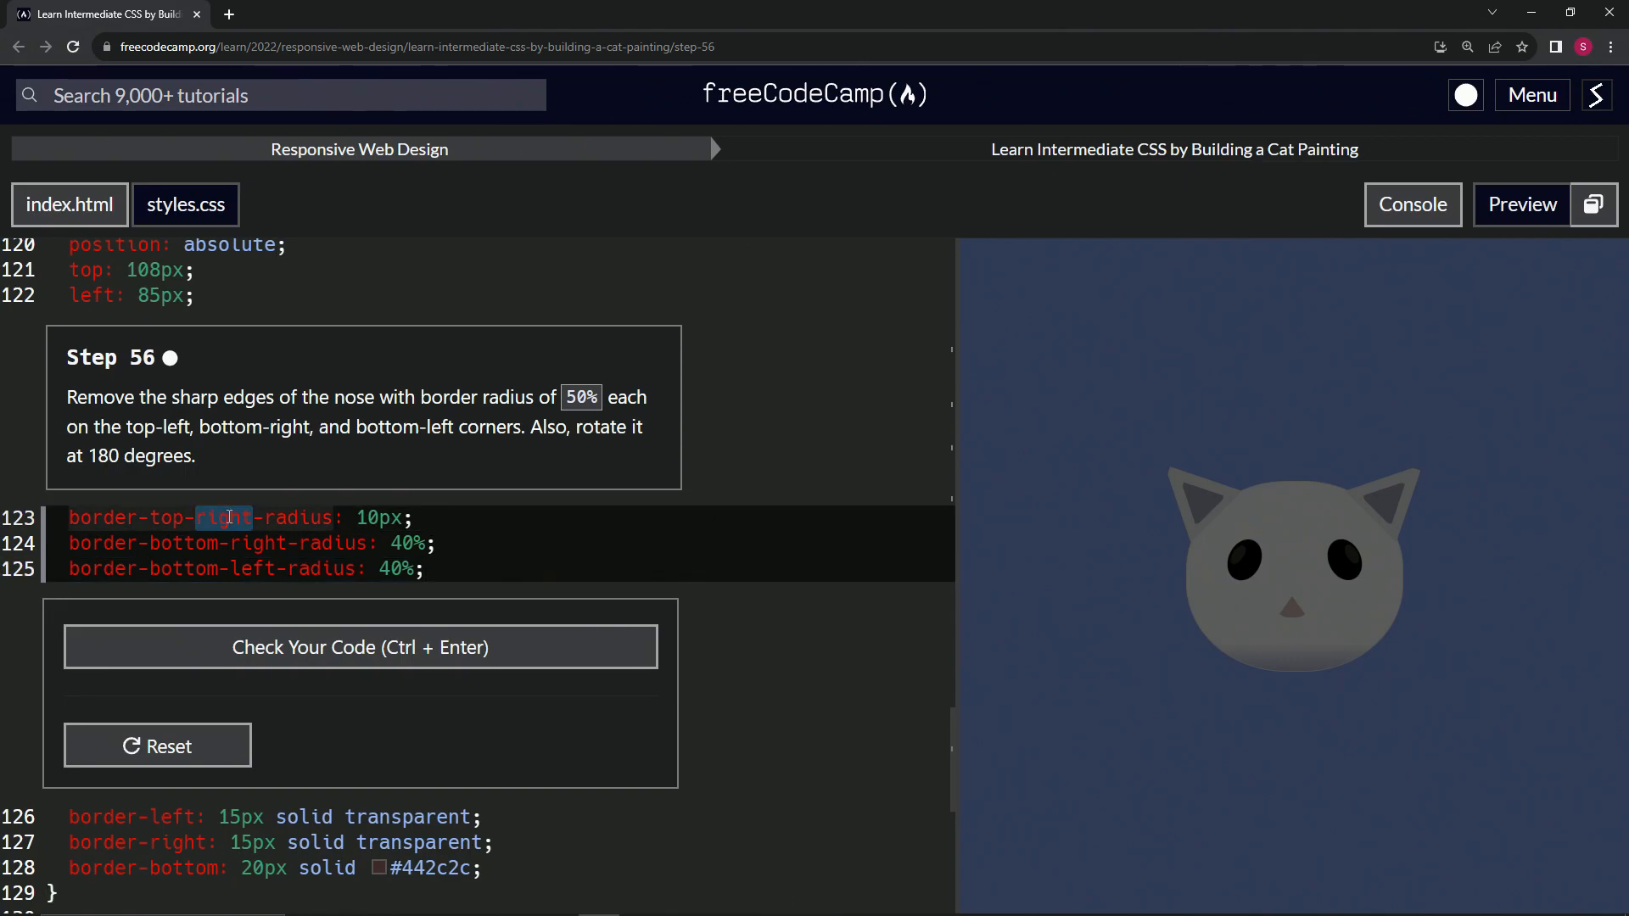
{"action": "type", "text": "left"}
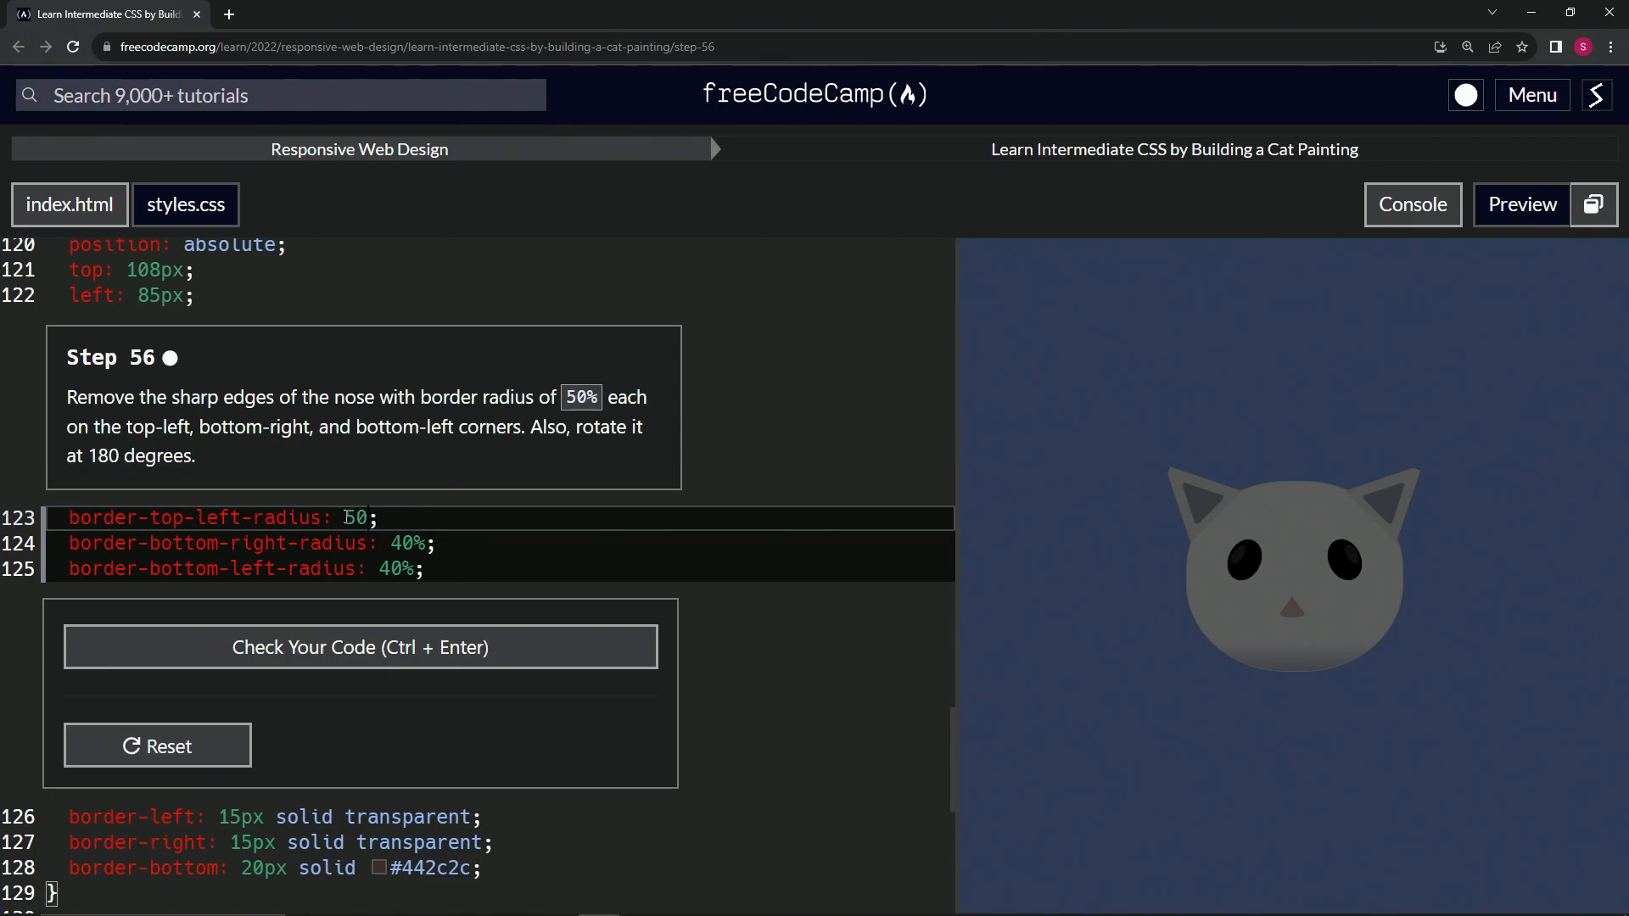
{"action": "type", "text": "%"}
{"action": "type", "text": "transform: rotate(180deg);"}
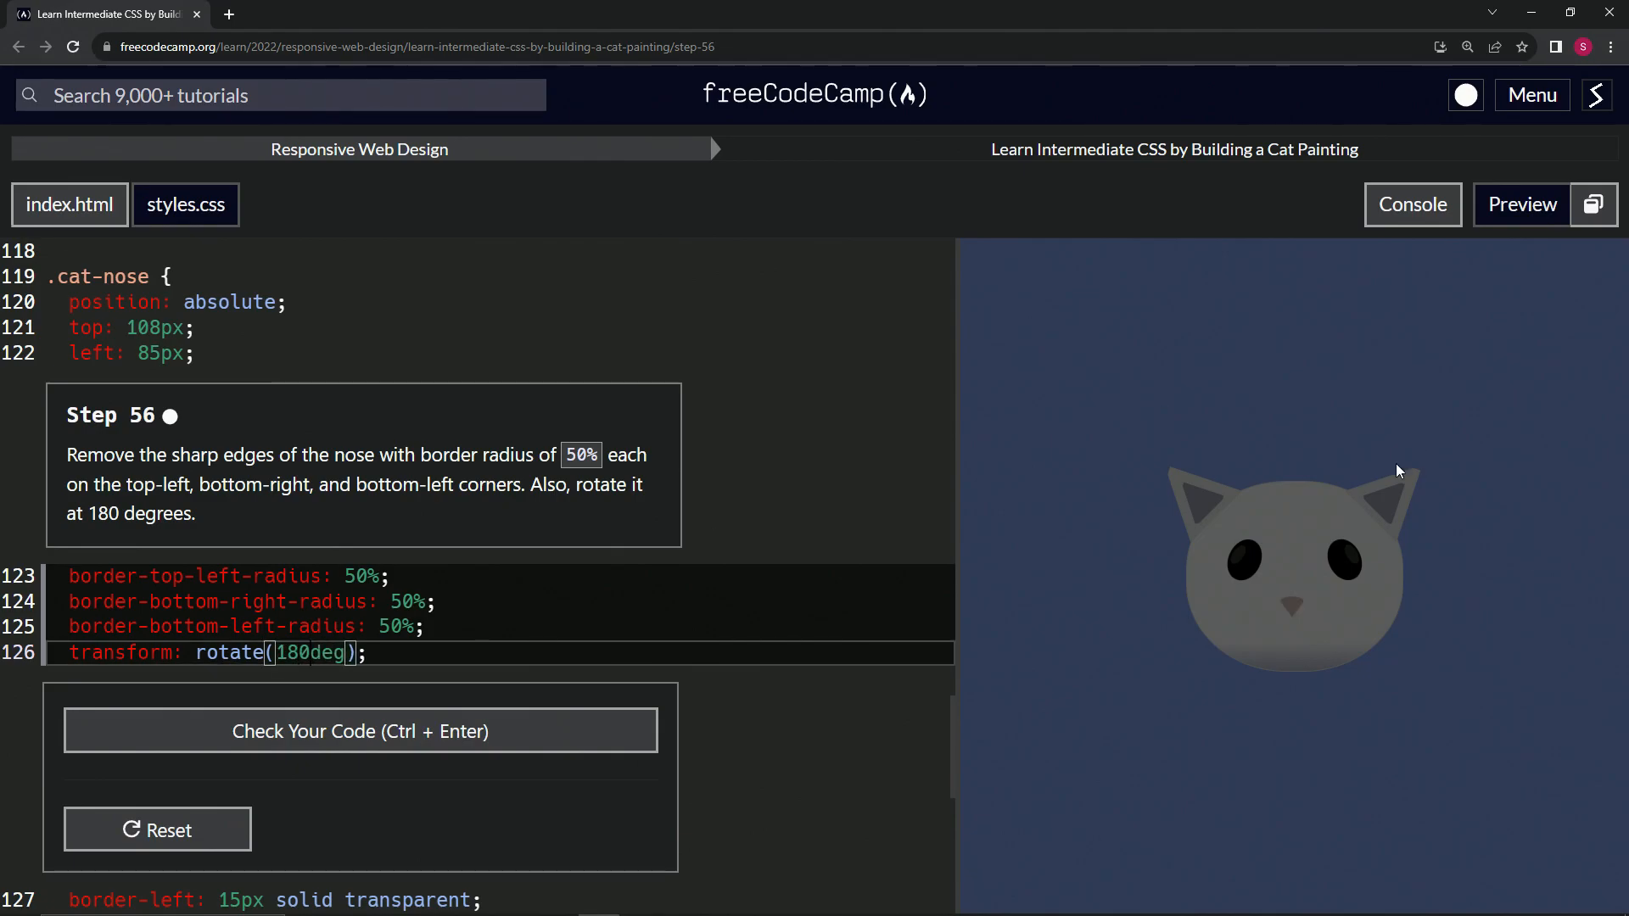
{"action": "mouse_move", "coordinate": [1291, 612]}
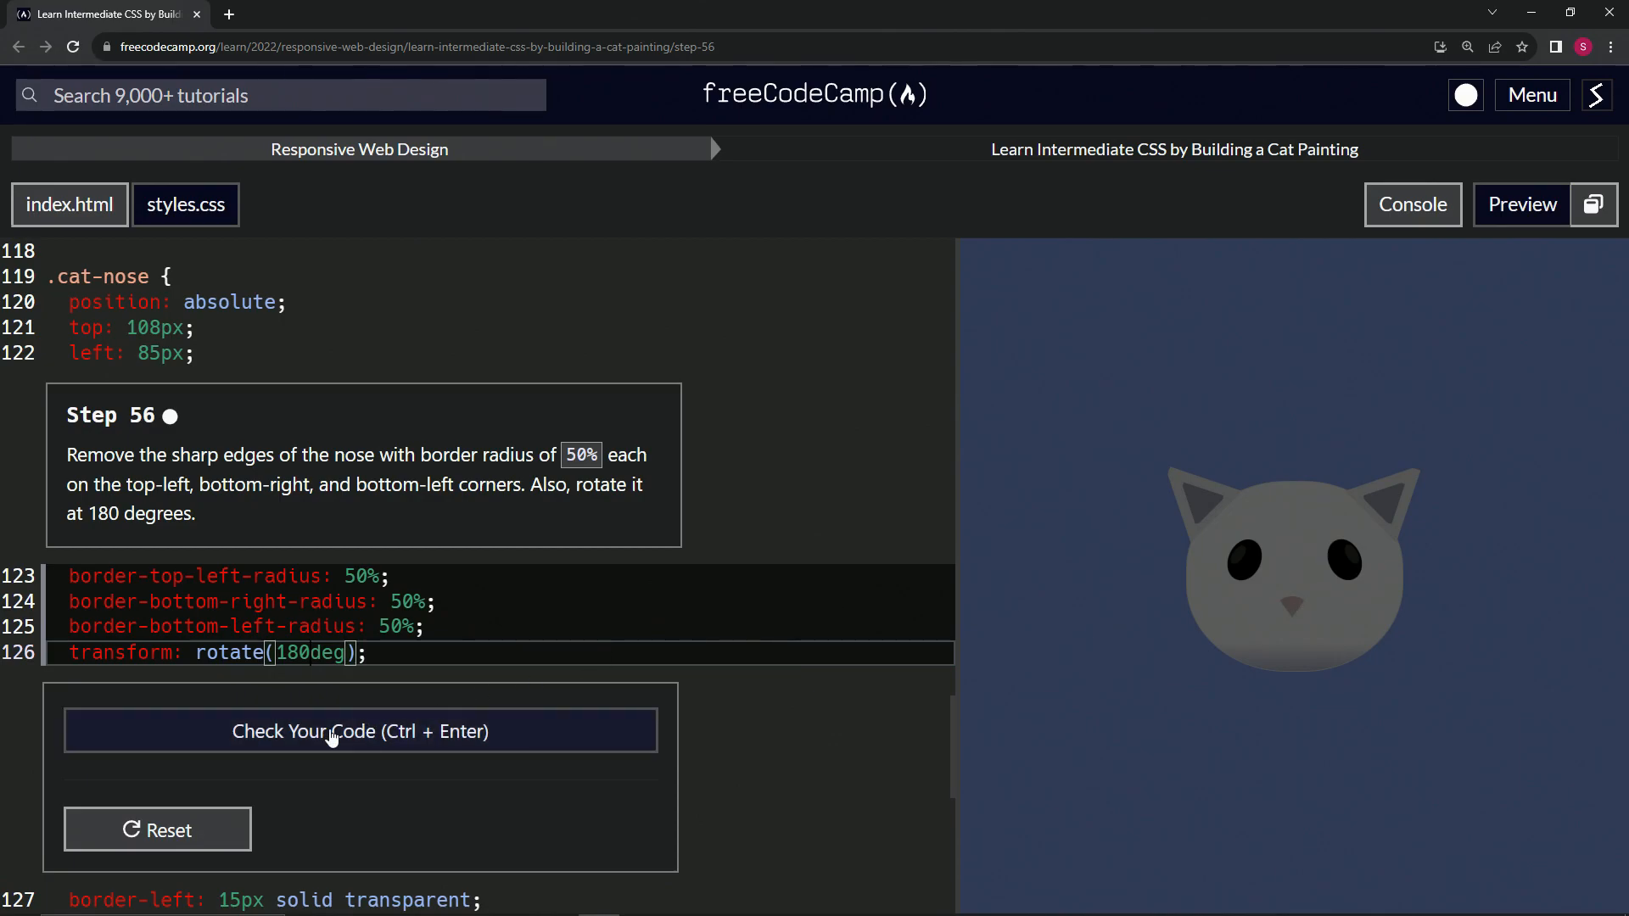
Step: Check the nose code, pass Step 56 and submit to continue to Step 57
{"action": "left_click", "coordinate": [359, 730]}
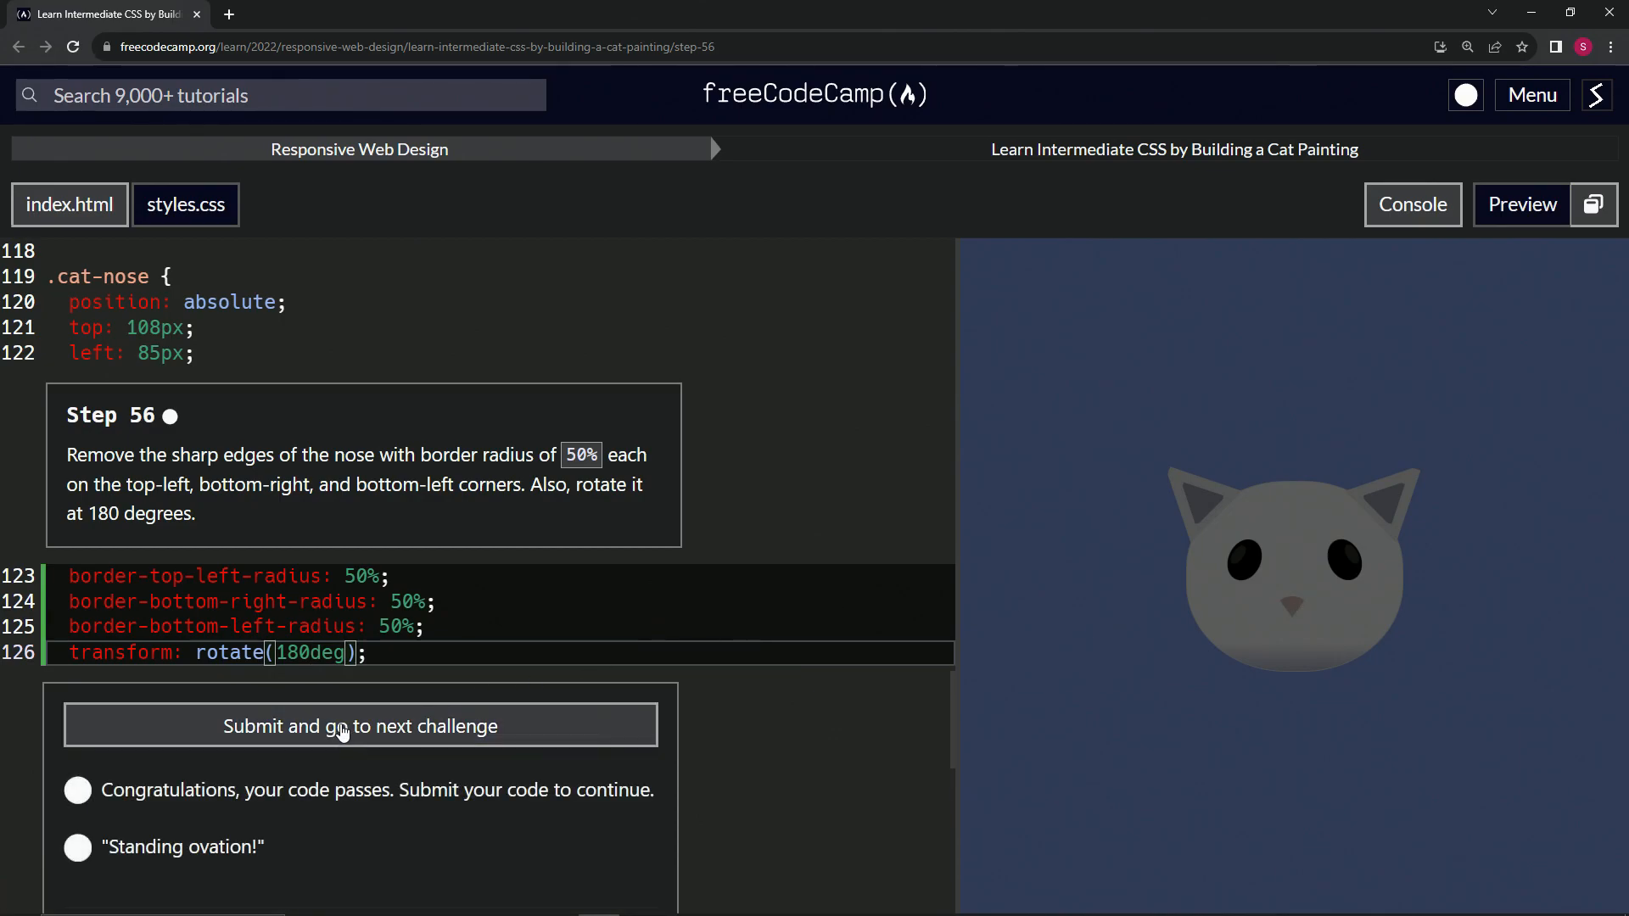
{"action": "left_click", "coordinate": [360, 724]}
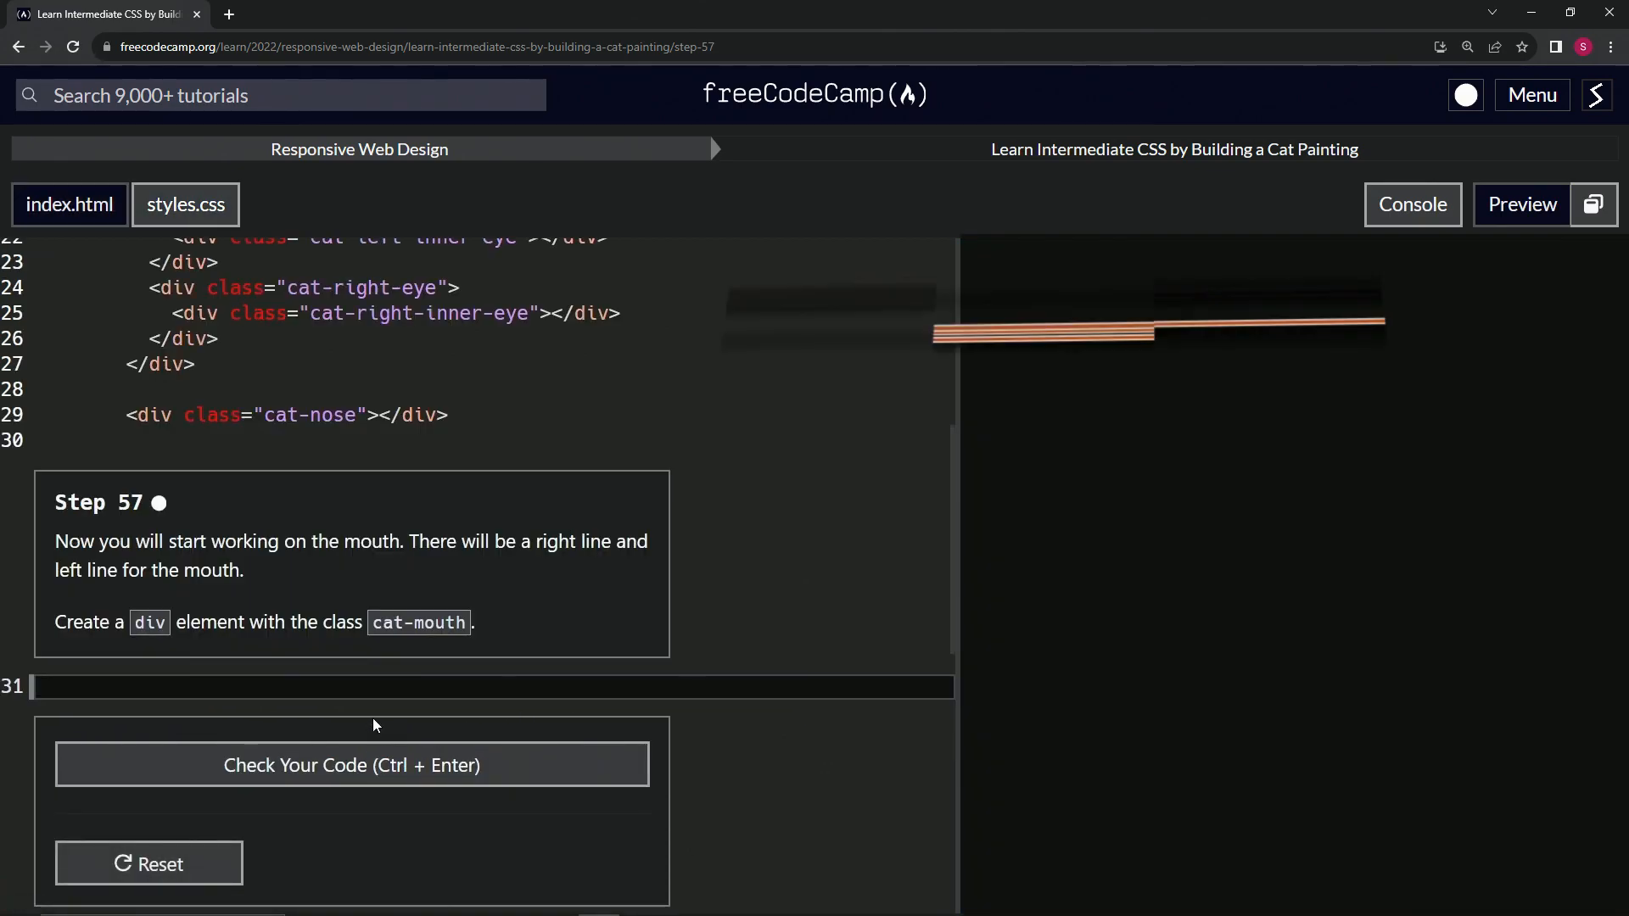